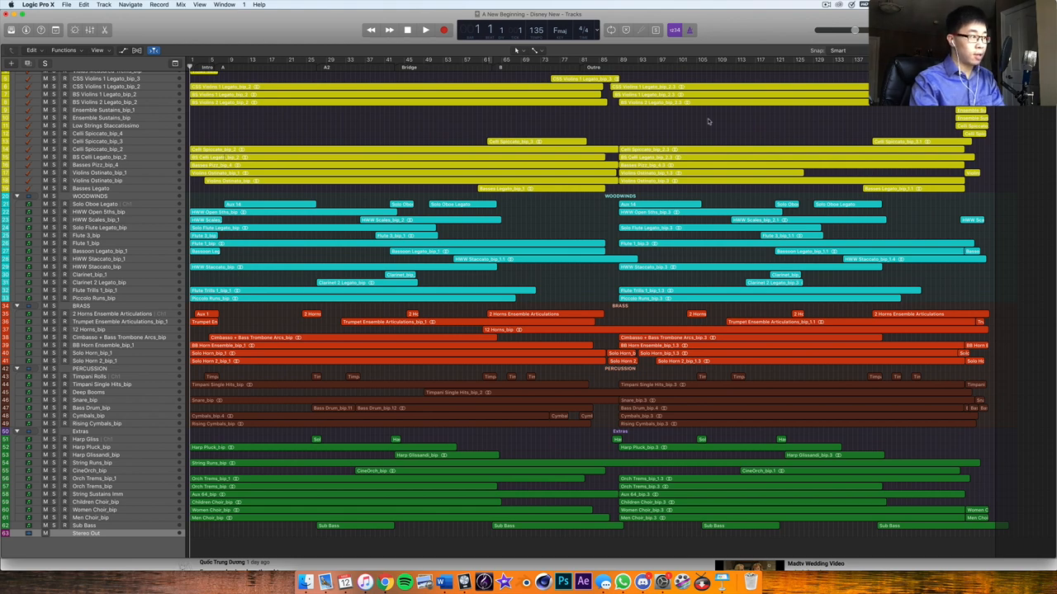
Step: Start playback of the full arrangement from bar 1
{"action": "left_click", "coordinate": [419, 29]}
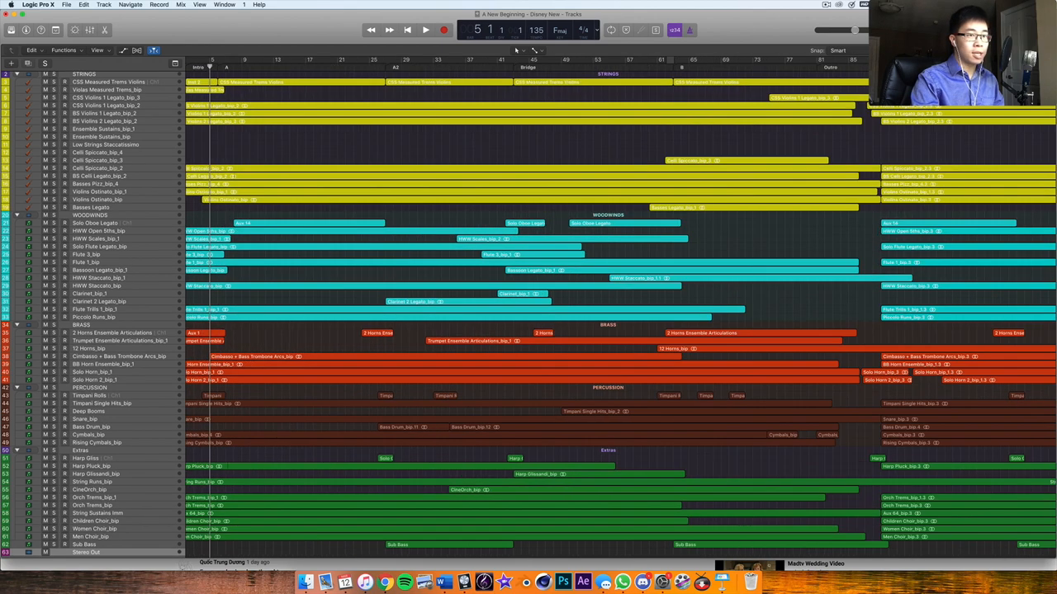
Step: Select the HWW Scales woodwind run region and play that section
{"action": "scroll", "scroll_direction": "down", "scroll_amount": 3}
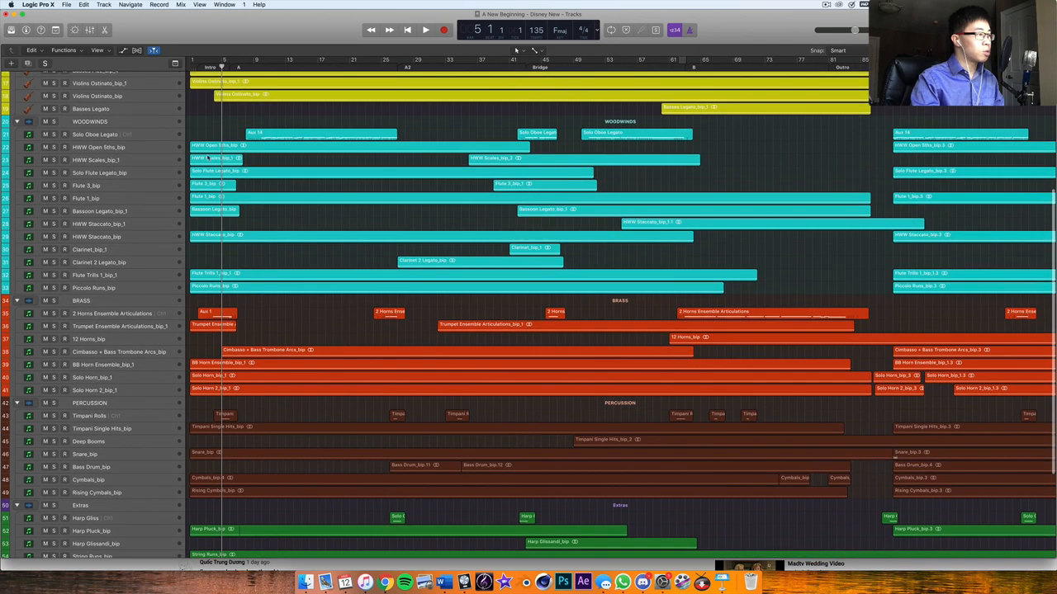
{"action": "left_click", "coordinate": [90, 160]}
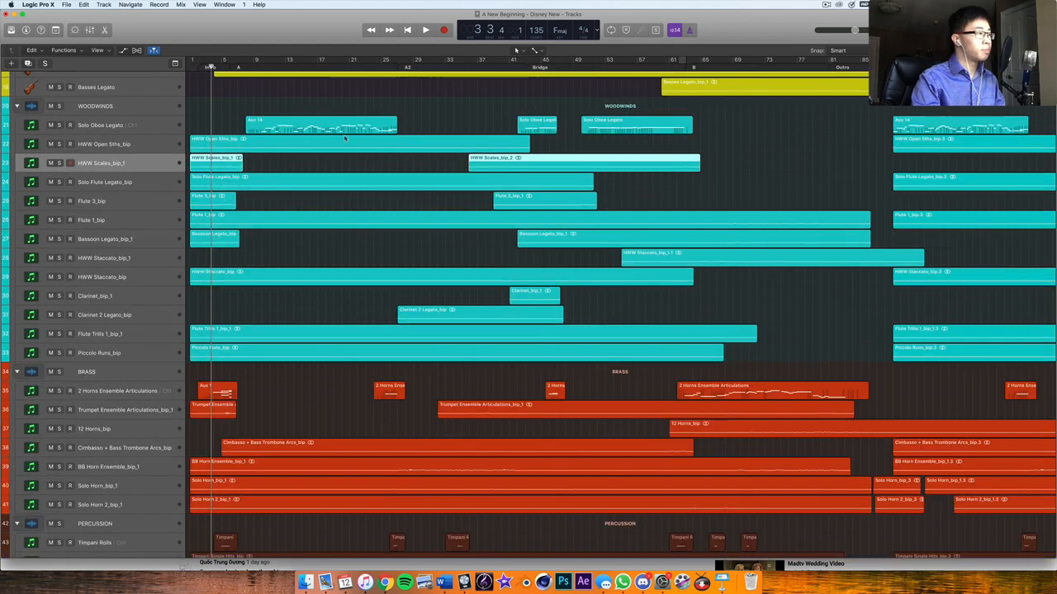
{"action": "left_click", "coordinate": [416, 29]}
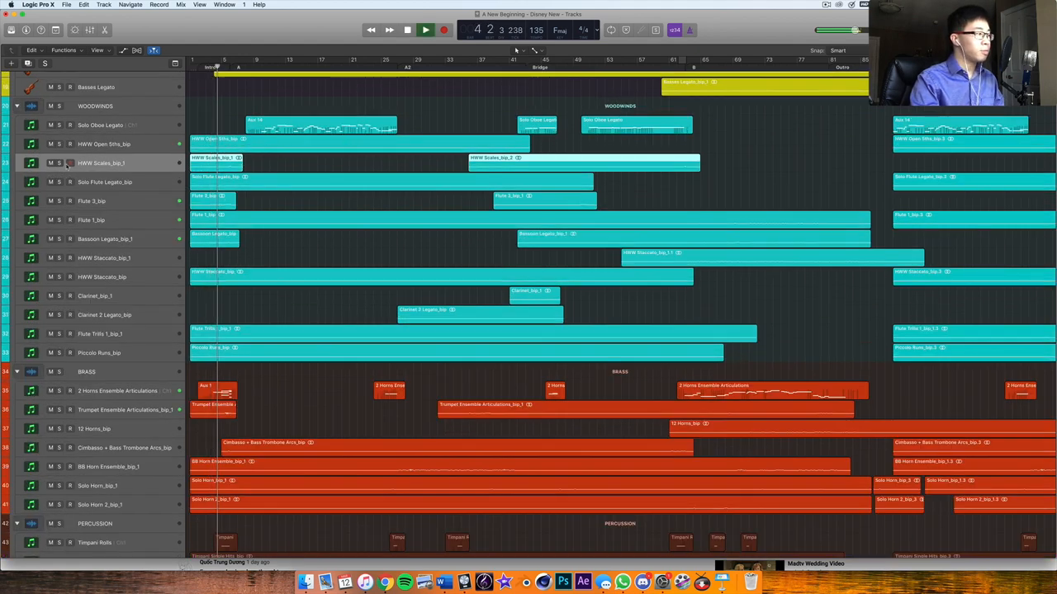
{"action": "left_click", "coordinate": [63, 163]}
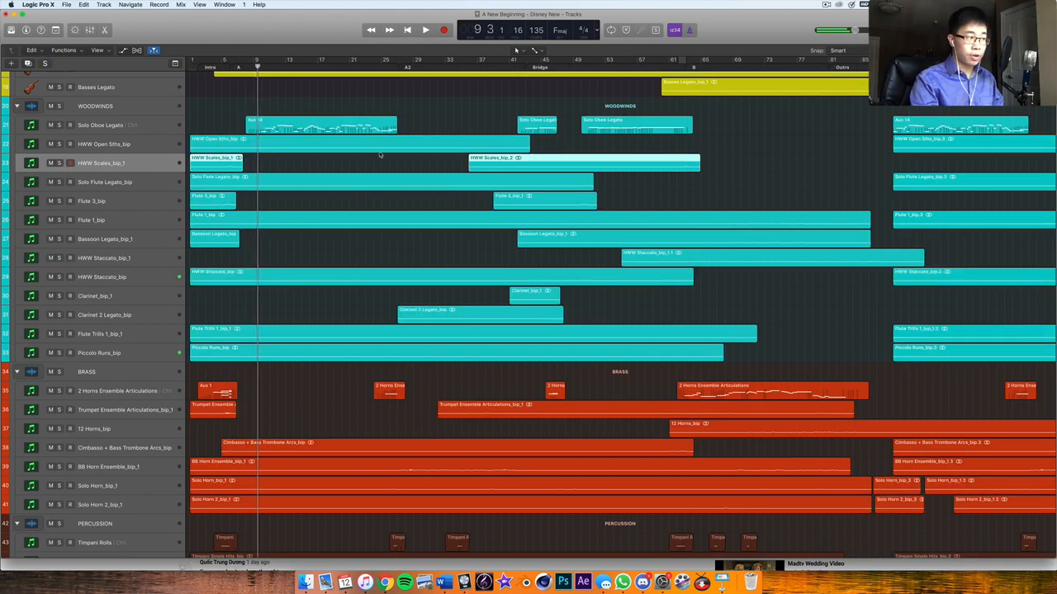
{"action": "mouse_move", "coordinate": [416, 89]}
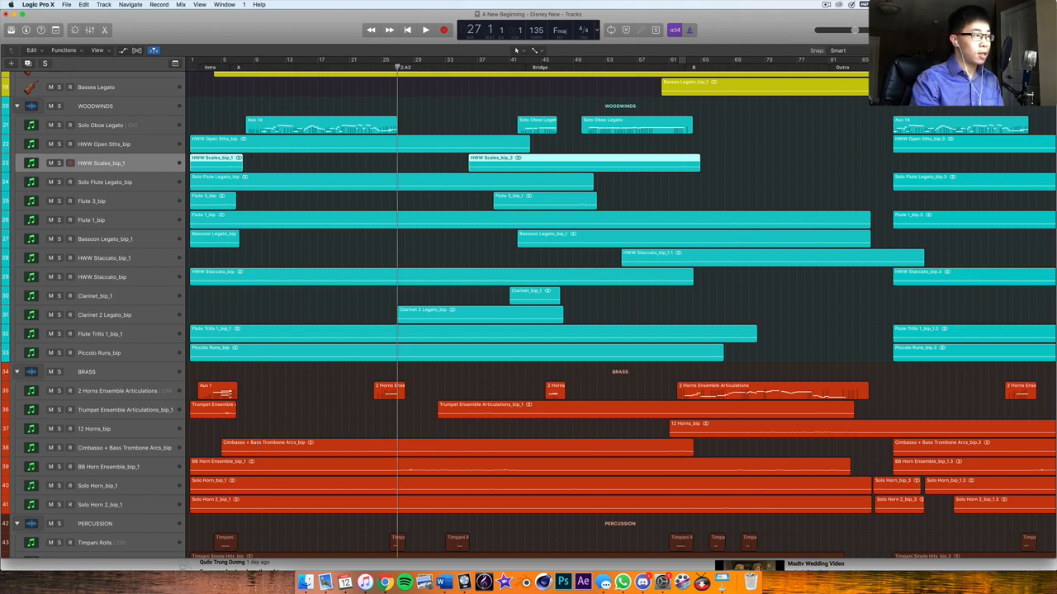
Step: Scroll to the string tracks and move the playhead to around bar 28–30 before the bridge
{"action": "left_click", "coordinate": [418, 28]}
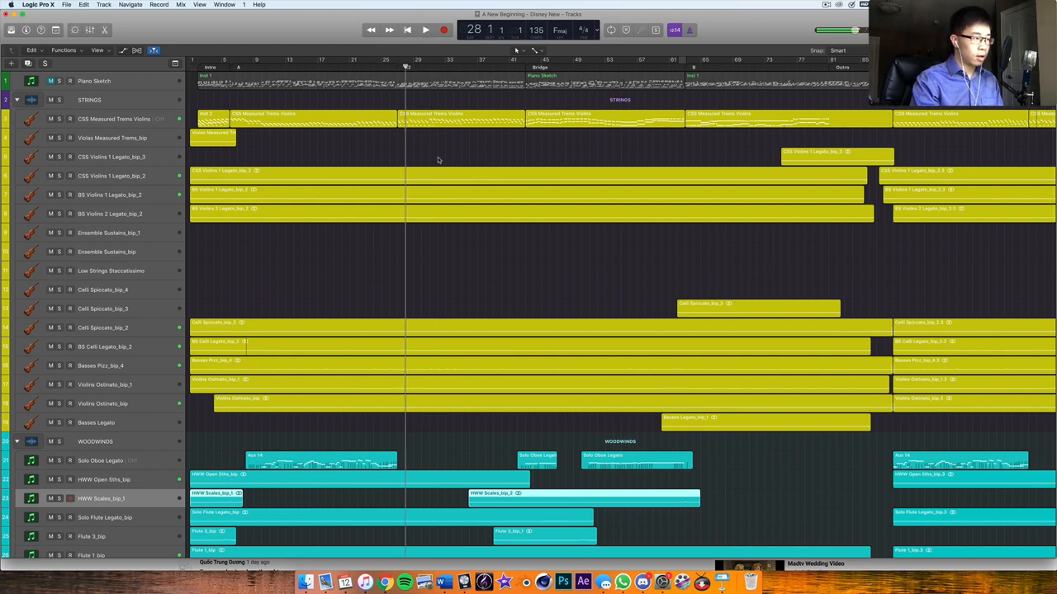
{"action": "scroll", "scroll_direction": "down", "scroll_amount": 3}
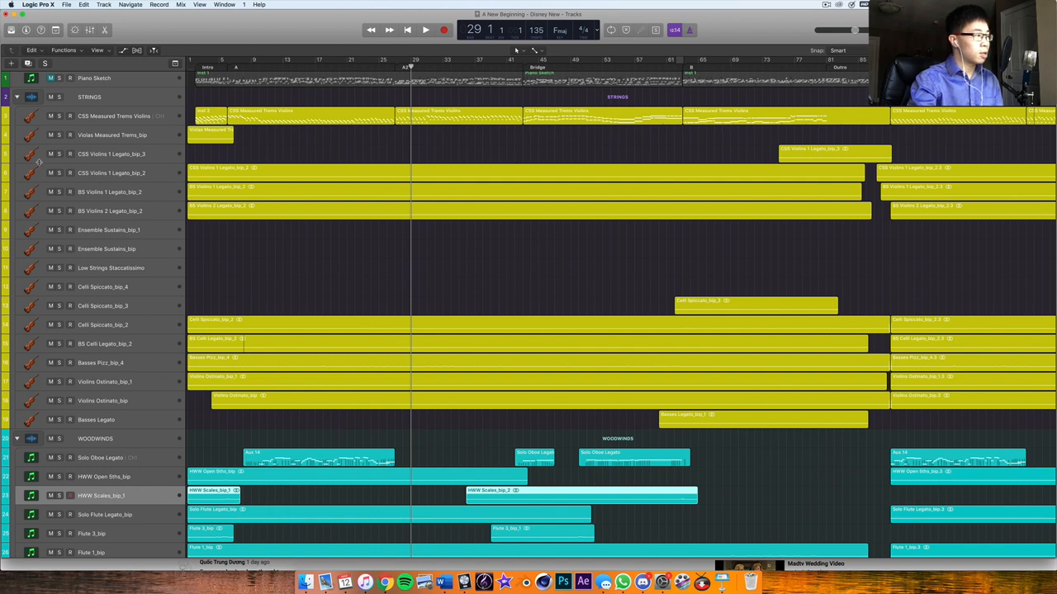
{"action": "left_click", "coordinate": [419, 29]}
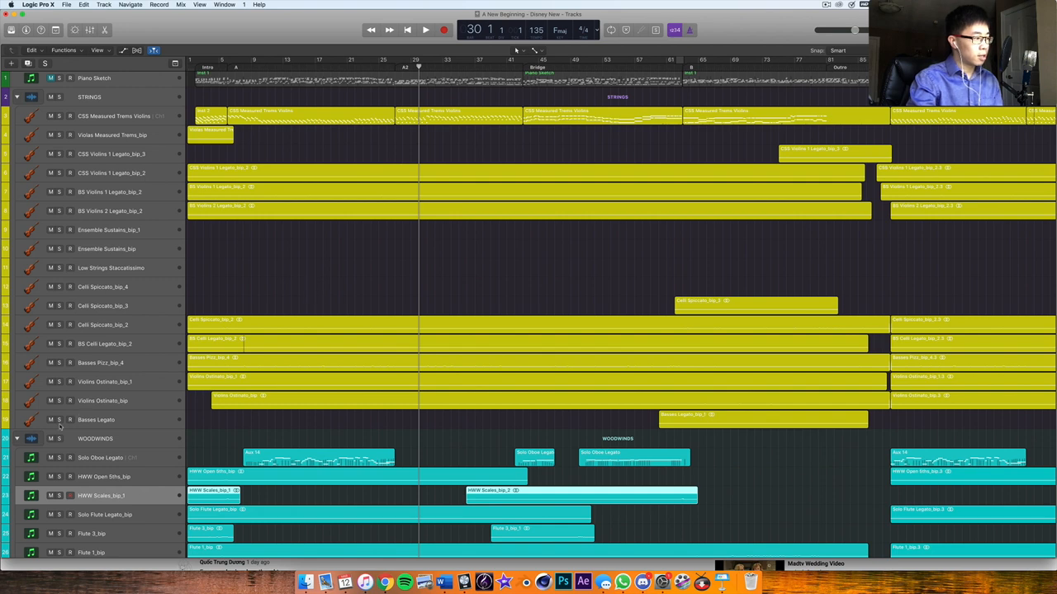
Step: Select the Violins Ostinato and Violin 1 Legato regions and play the strings through the bridge
{"action": "left_click", "coordinate": [419, 30]}
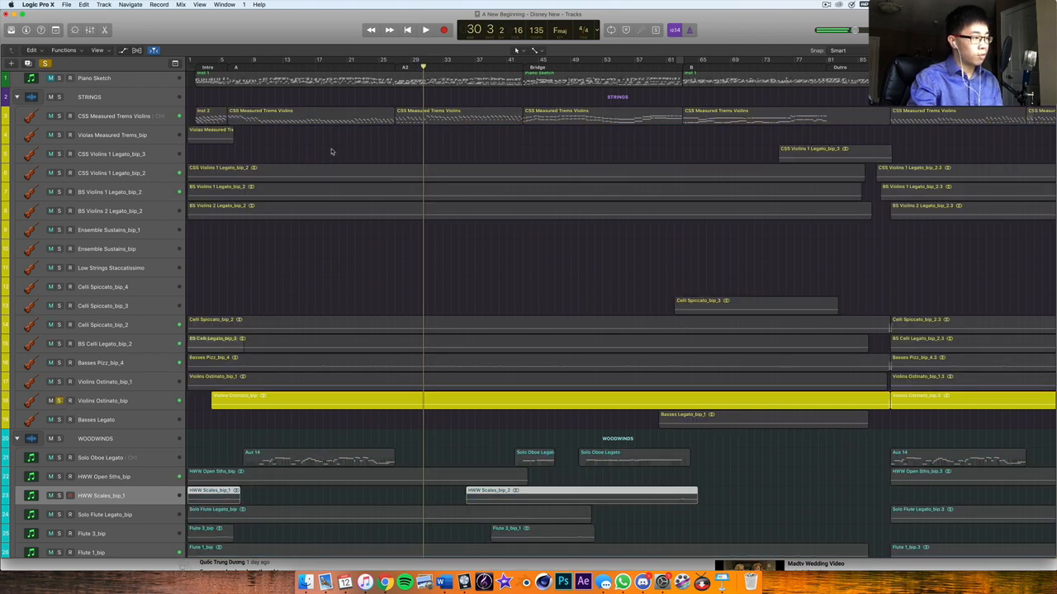
{"action": "left_click", "coordinate": [423, 29]}
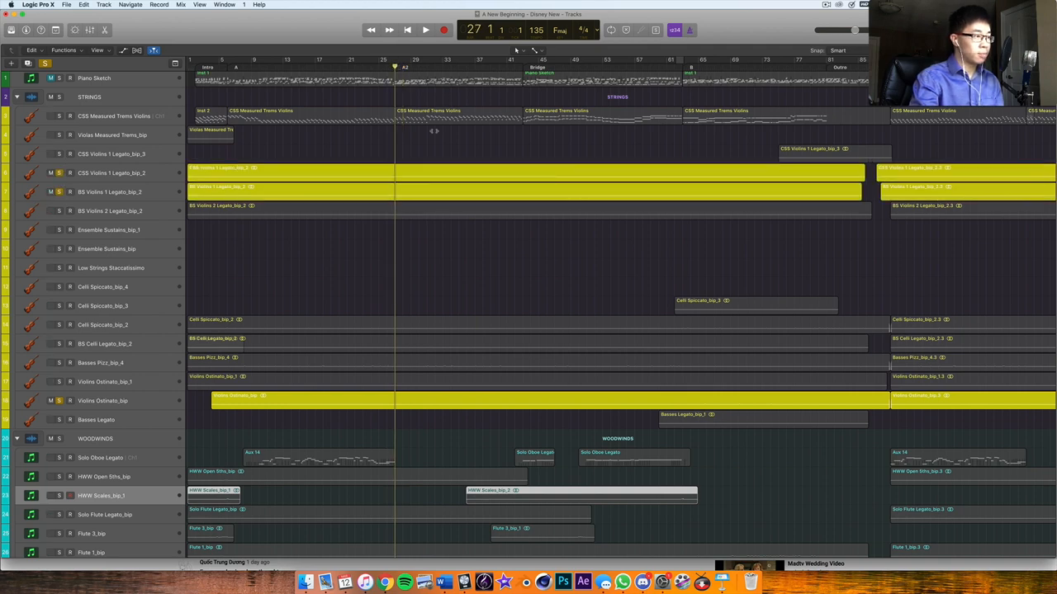
{"action": "left_click", "coordinate": [416, 30]}
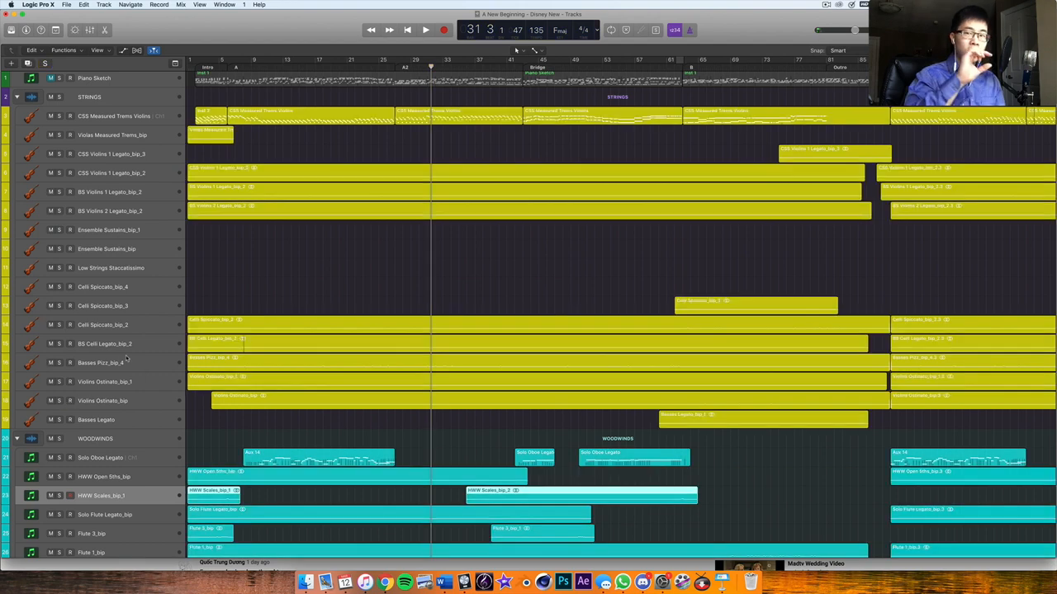
{"action": "mouse_move", "coordinate": [125, 360]}
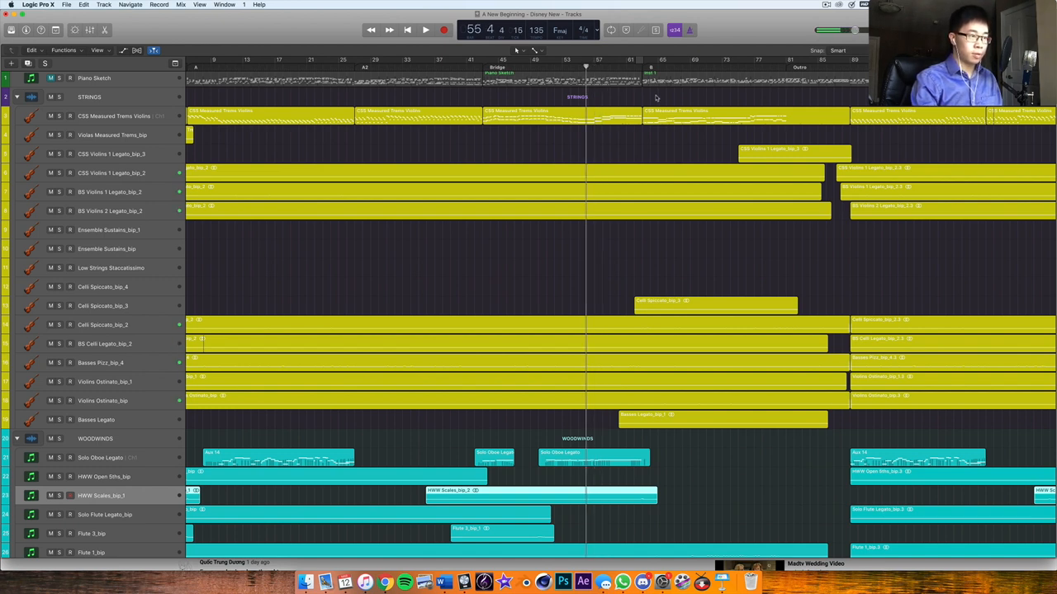
Step: Scroll down to the Woodwinds folder while playback continues past the bridge
{"action": "left_click", "coordinate": [419, 30]}
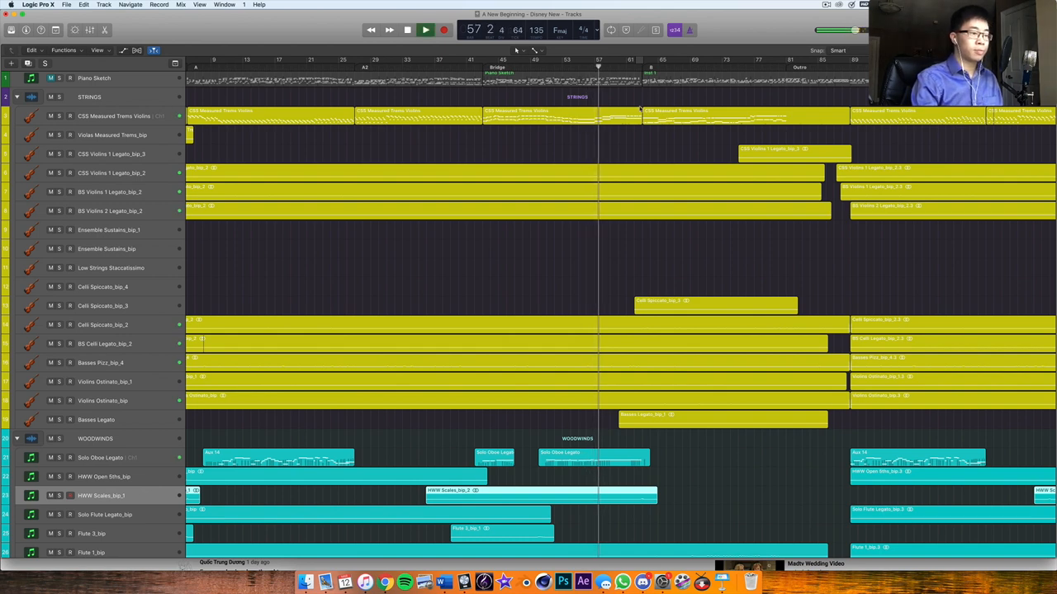
{"action": "scroll", "scroll_direction": "down", "scroll_amount": 3}
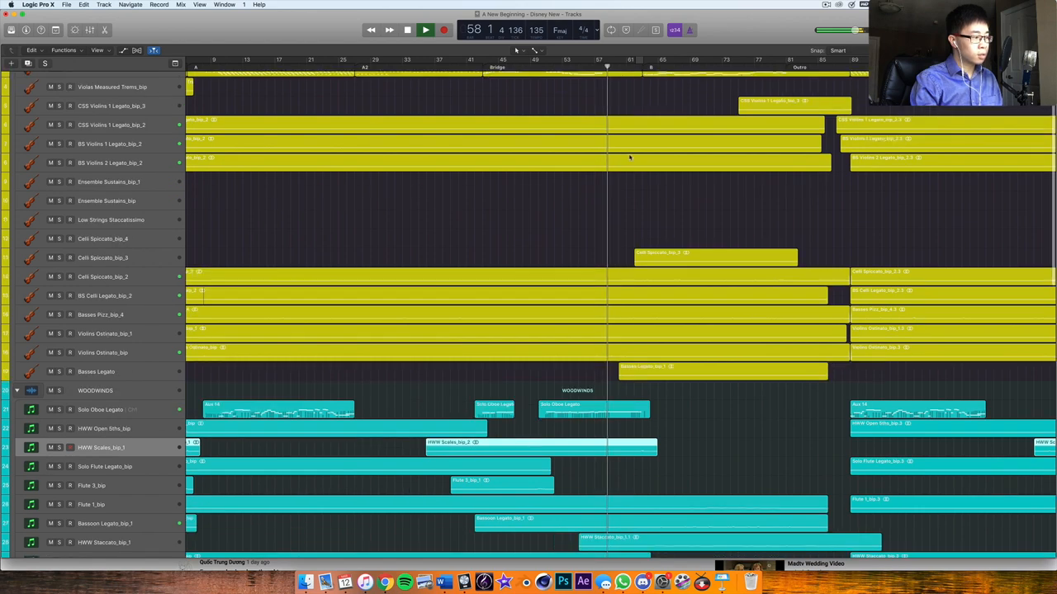
{"action": "scroll", "scroll_direction": "down", "scroll_amount": 3}
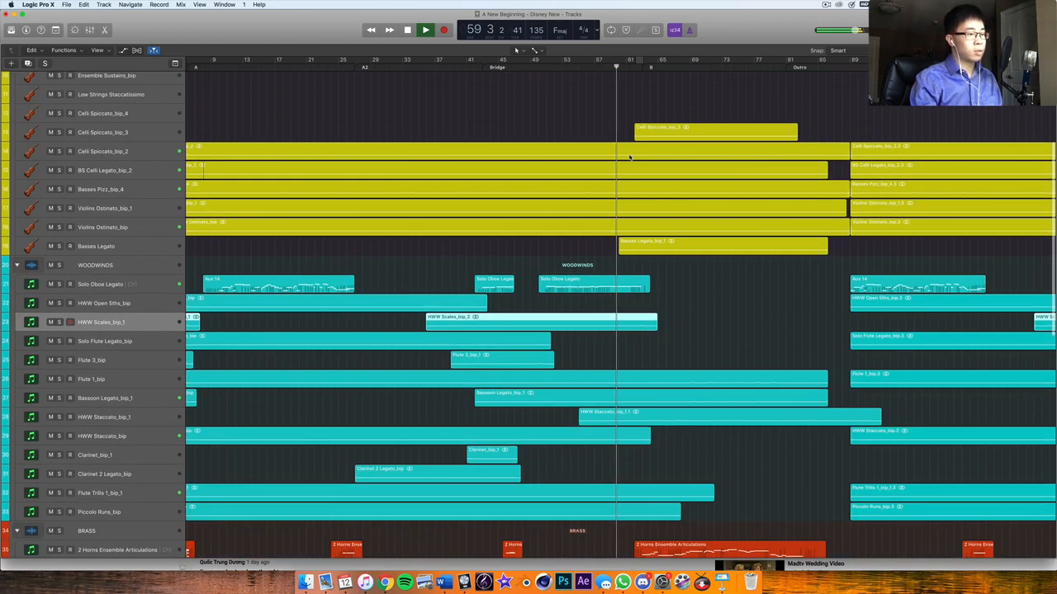
{"action": "scroll", "scroll_direction": "down", "scroll_amount": 3}
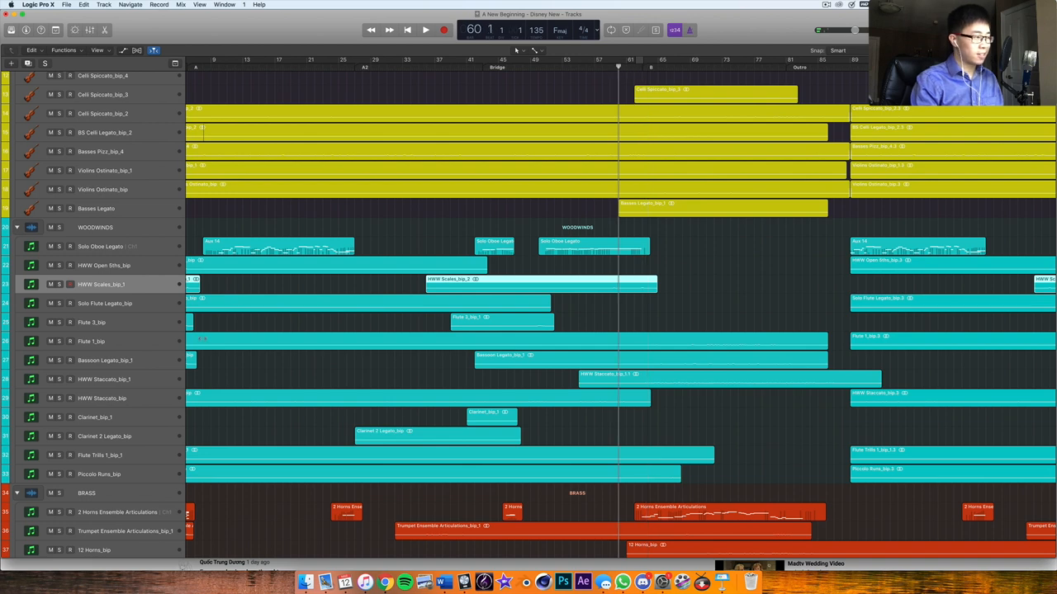
Step: Continue toward the Outro and scroll to the Woodwinds, Brass and Percussion tracks
{"action": "left_click", "coordinate": [419, 30]}
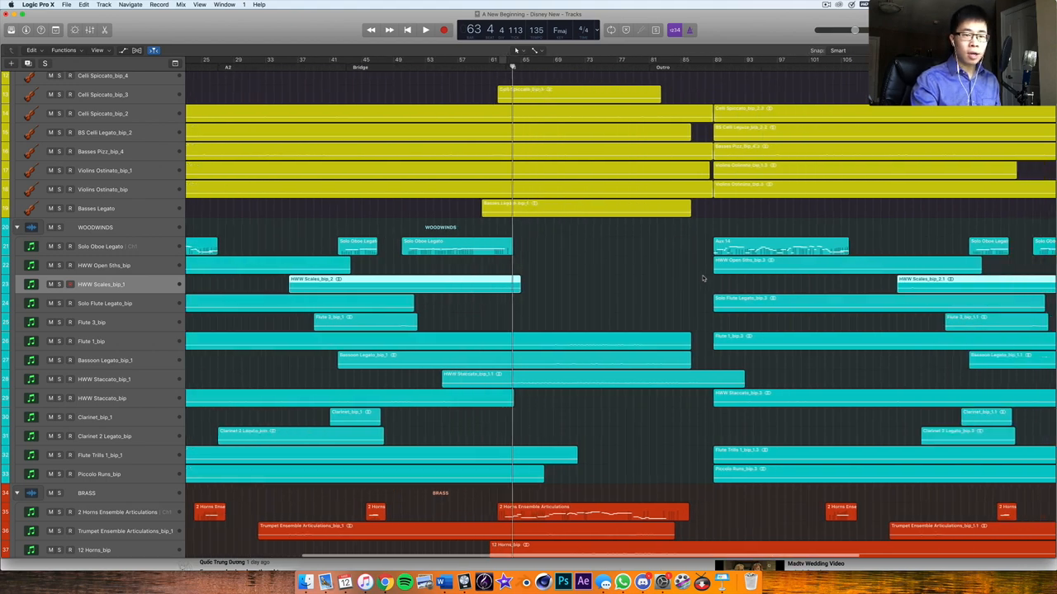
{"action": "scroll", "scroll_direction": "down", "scroll_amount": 3}
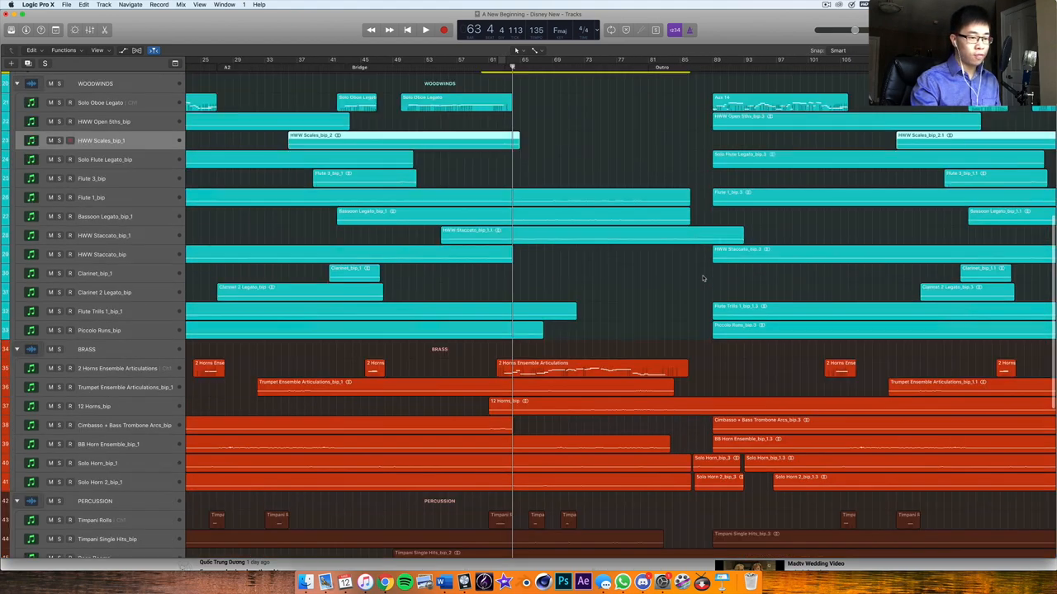